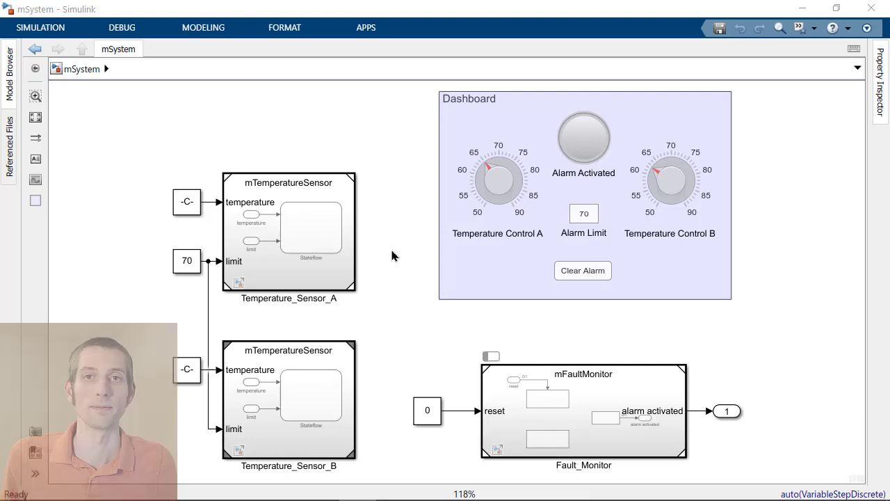
Step: Select the Temperature_Sensor_B, Fault_Monitor and Temperature_Sensor_A blocks in the model
{"action": "left_click", "coordinate": [583, 409]}
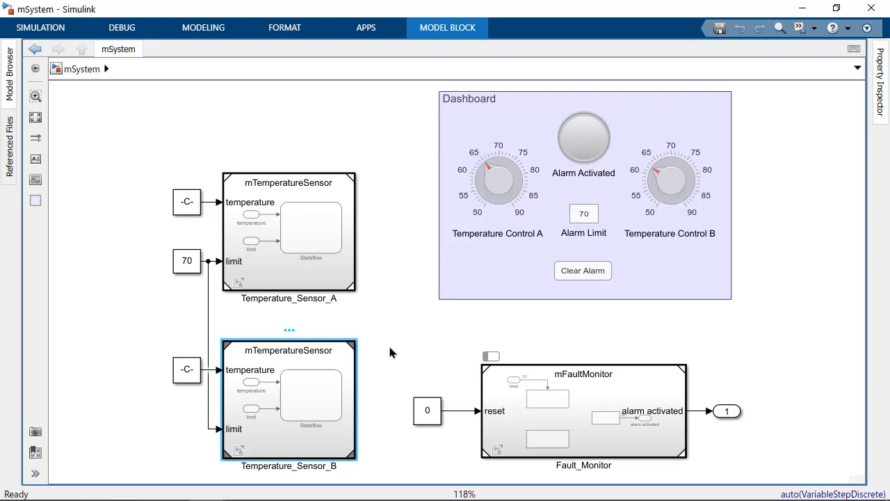
{"action": "left_click", "coordinate": [583, 410]}
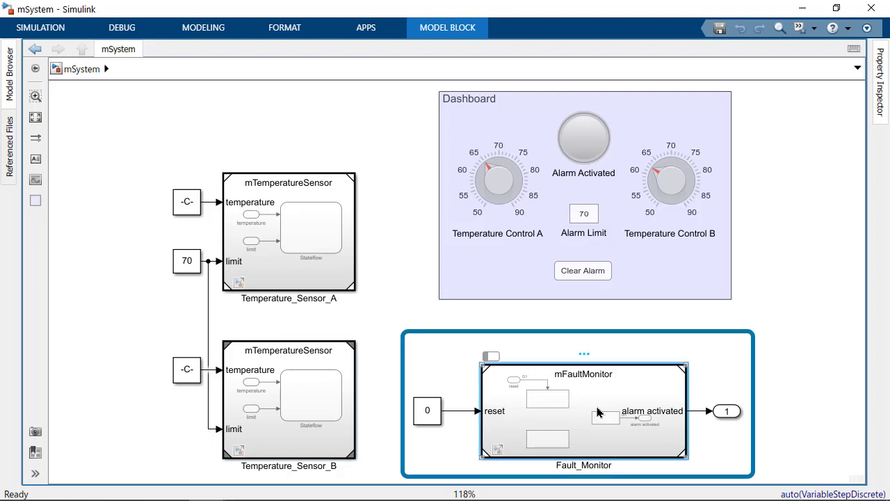
{"action": "left_click", "coordinate": [301, 230]}
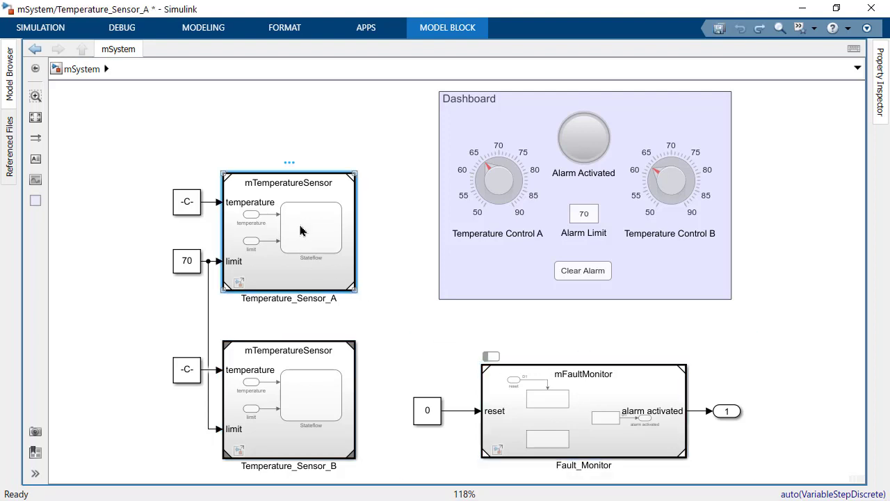
Step: In Temperature_Sensor_A's chart, add 'during: send(OvertemperatureAlarm)' to the Alarm state
{"action": "double_click", "coordinate": [310, 229]}
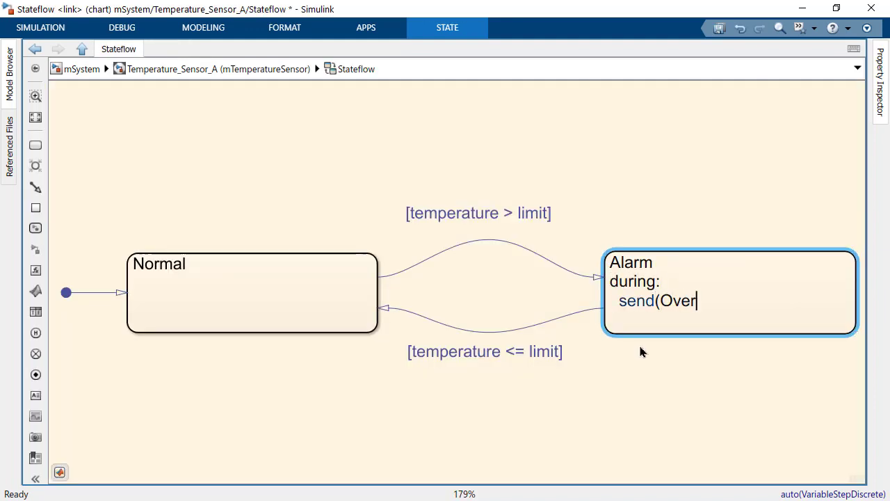
{"action": "type", "text": "temperatureAlarm)"}
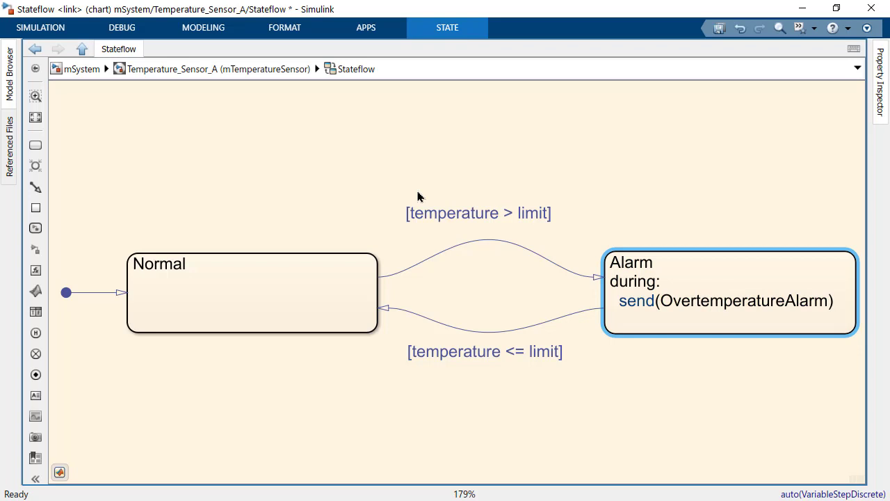
{"action": "left_click", "coordinate": [203, 27]}
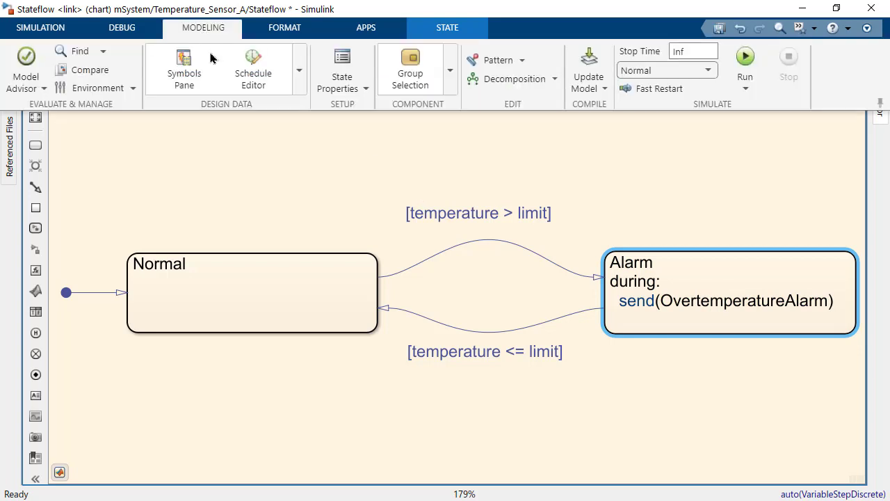
Step: Open the mTemperatureSensor Schedule Editor and select the OvertemperatureAlarm event
{"action": "left_click", "coordinate": [253, 69]}
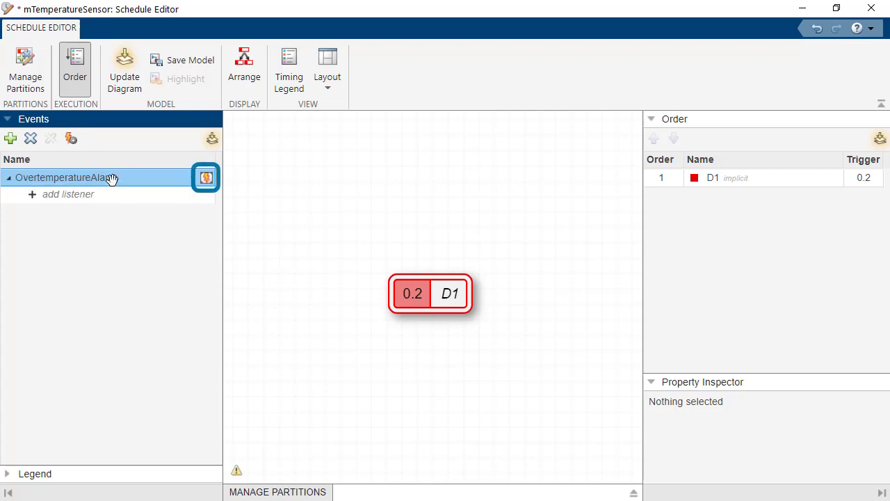
{"action": "left_click", "coordinate": [206, 177]}
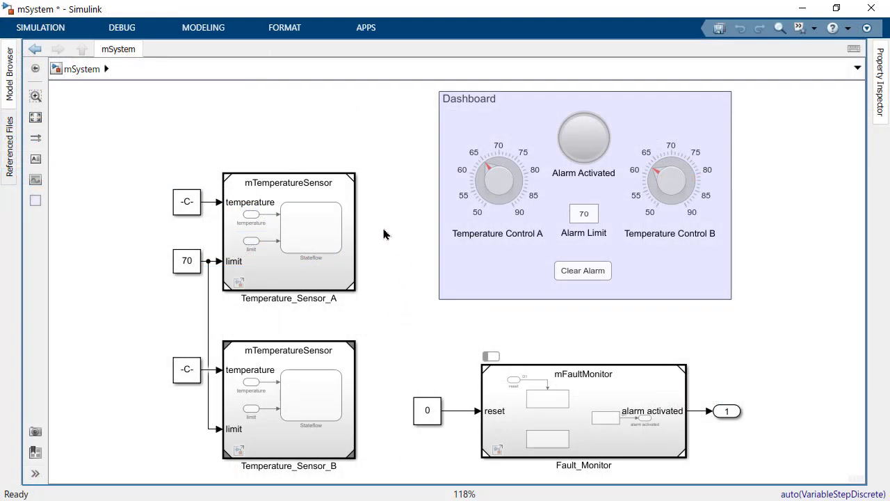
Step: Open mSystem's Schedule Editor showing both sensors' alarms and the Fault_Monitor handler
{"action": "left_click", "coordinate": [203, 28]}
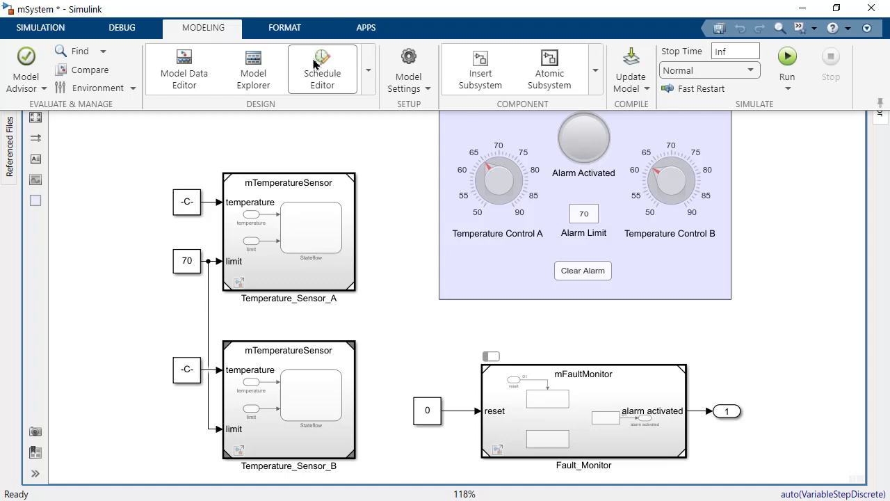
{"action": "left_click", "coordinate": [322, 69]}
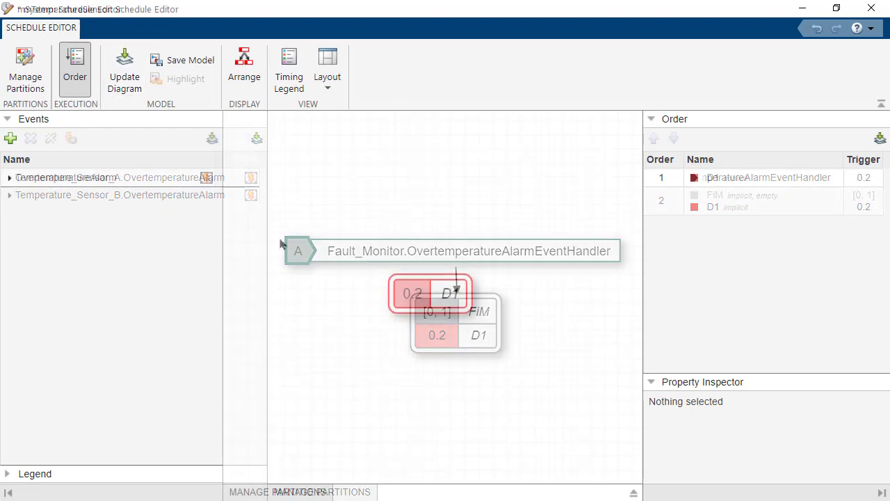
Step: Show the scope options for OvertemperatureAlarm, currently Scoped, in mTemperatureSensor's schedule
{"action": "left_click", "coordinate": [206, 178]}
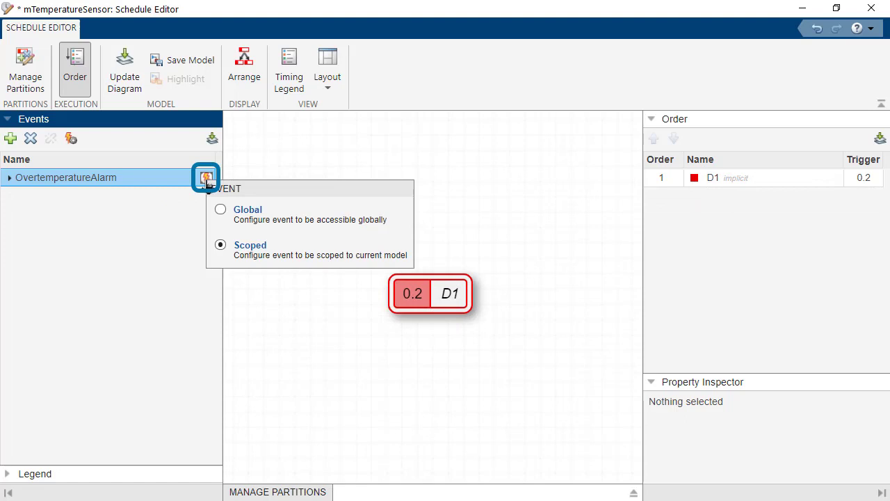
{"action": "mouse_move", "coordinate": [222, 214]}
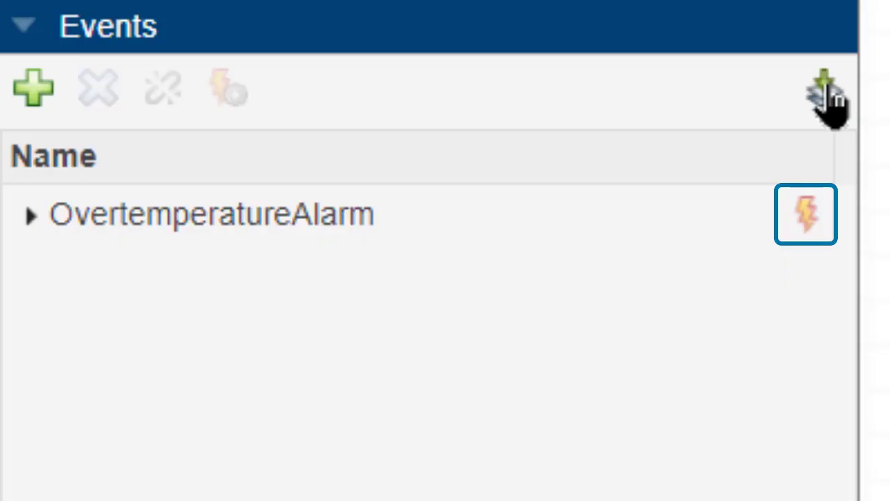
{"action": "mouse_move", "coordinate": [883, 125]}
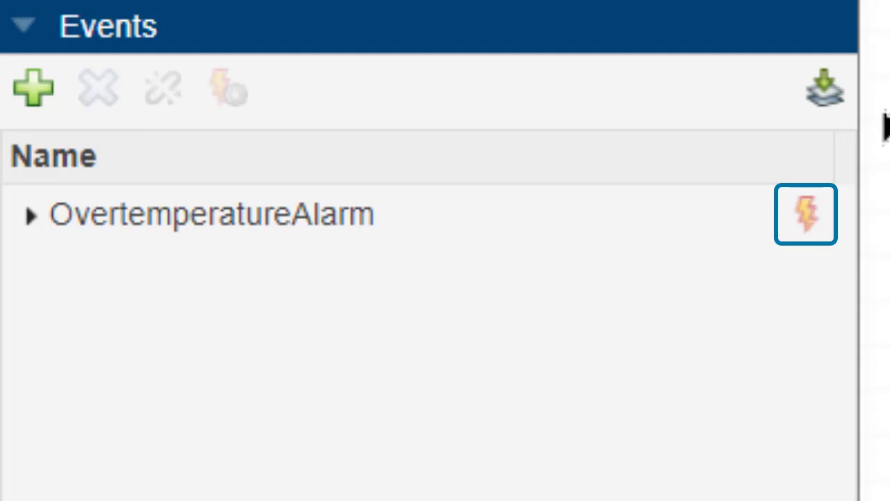